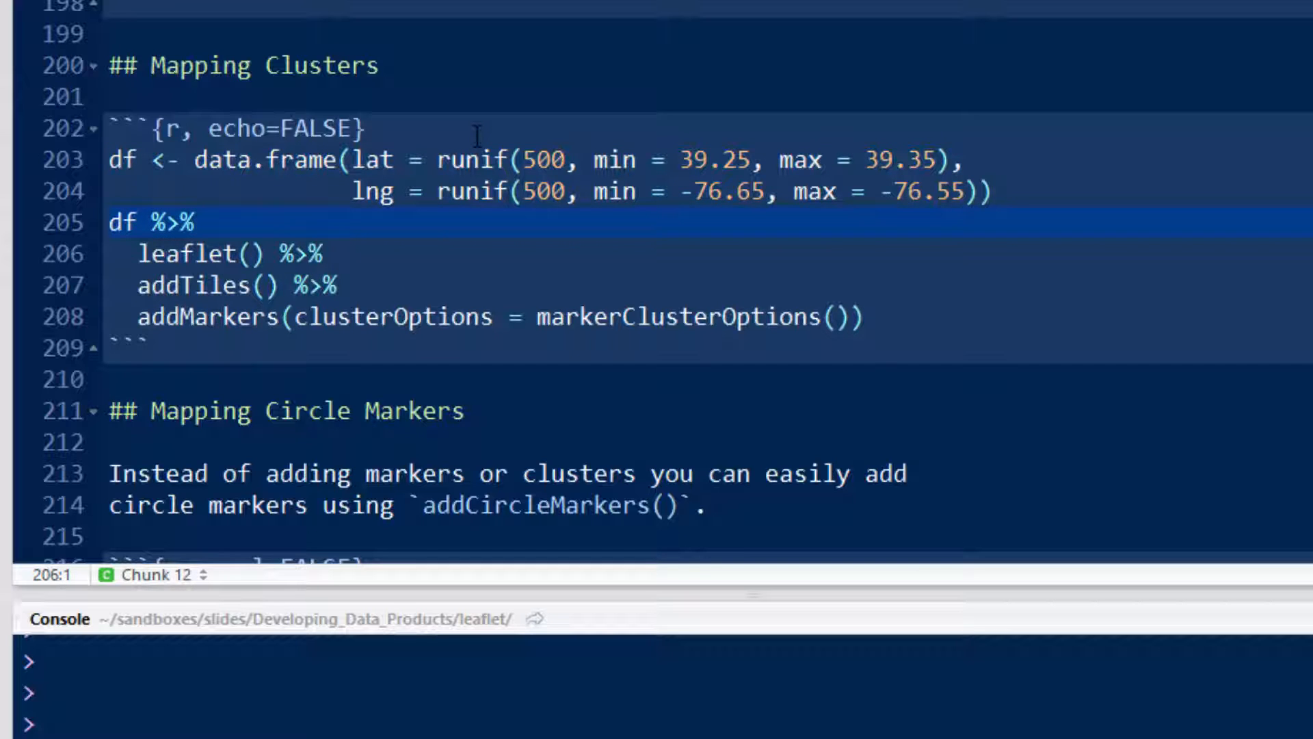
Select the df %>% leaflet() %>% addTiles() %>% addMarkers(clusterOptions) pipeline on lines 205-208.
click(109, 254)
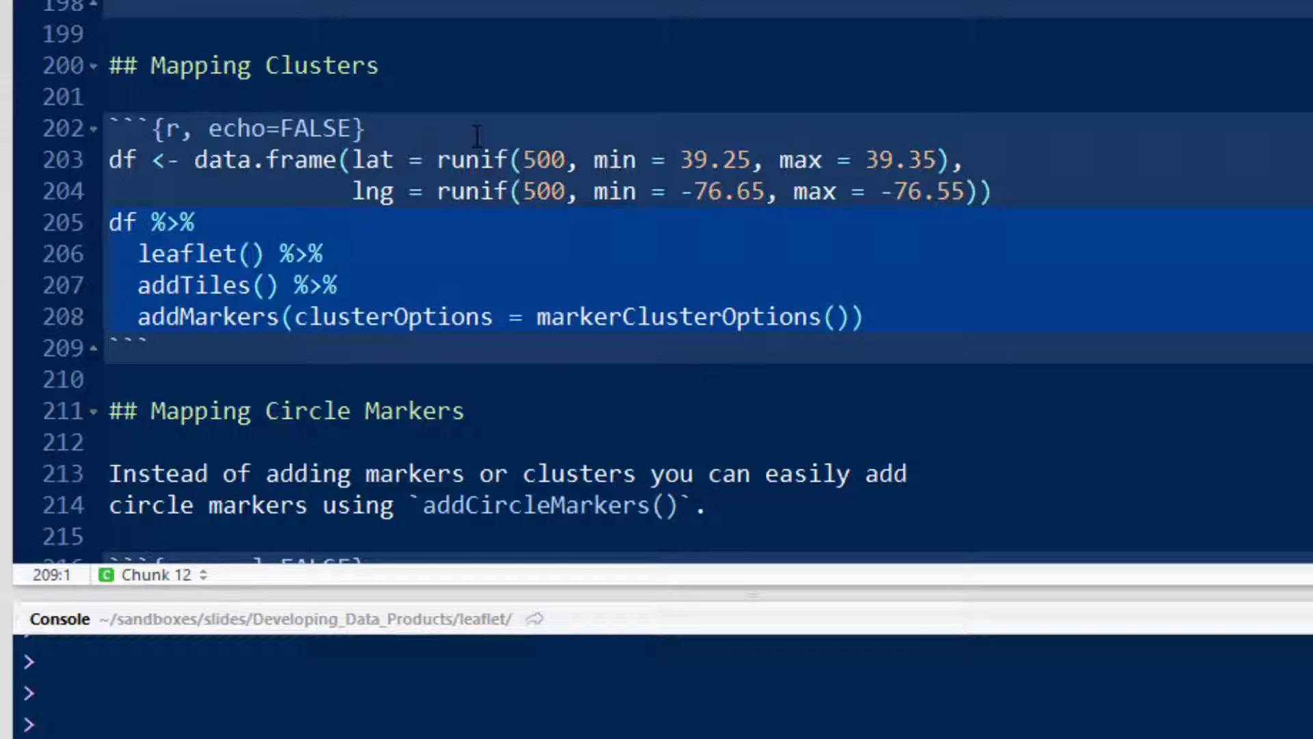
mouse_move(611, 347)
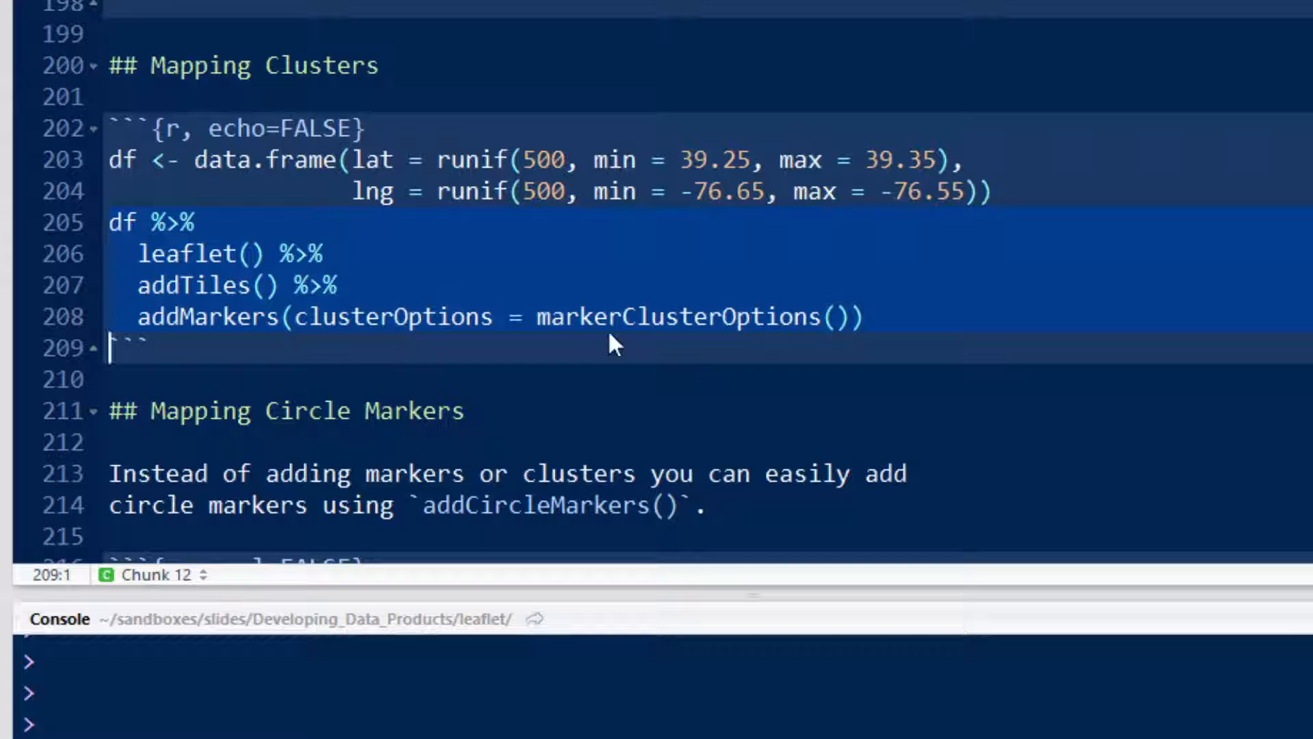
mouse_move(1064, 302)
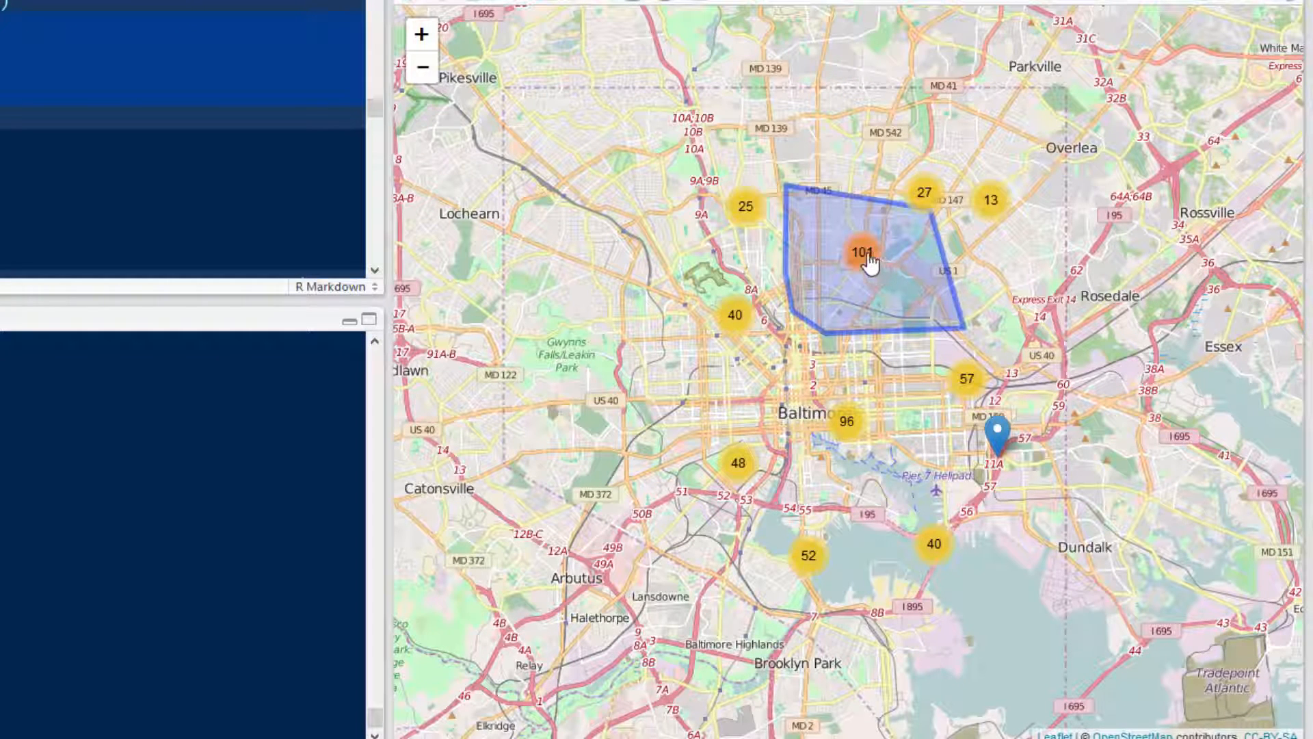
Expand the 101-point cluster, zoom into the harbour, then zoom out until clusters merge again.
click(863, 251)
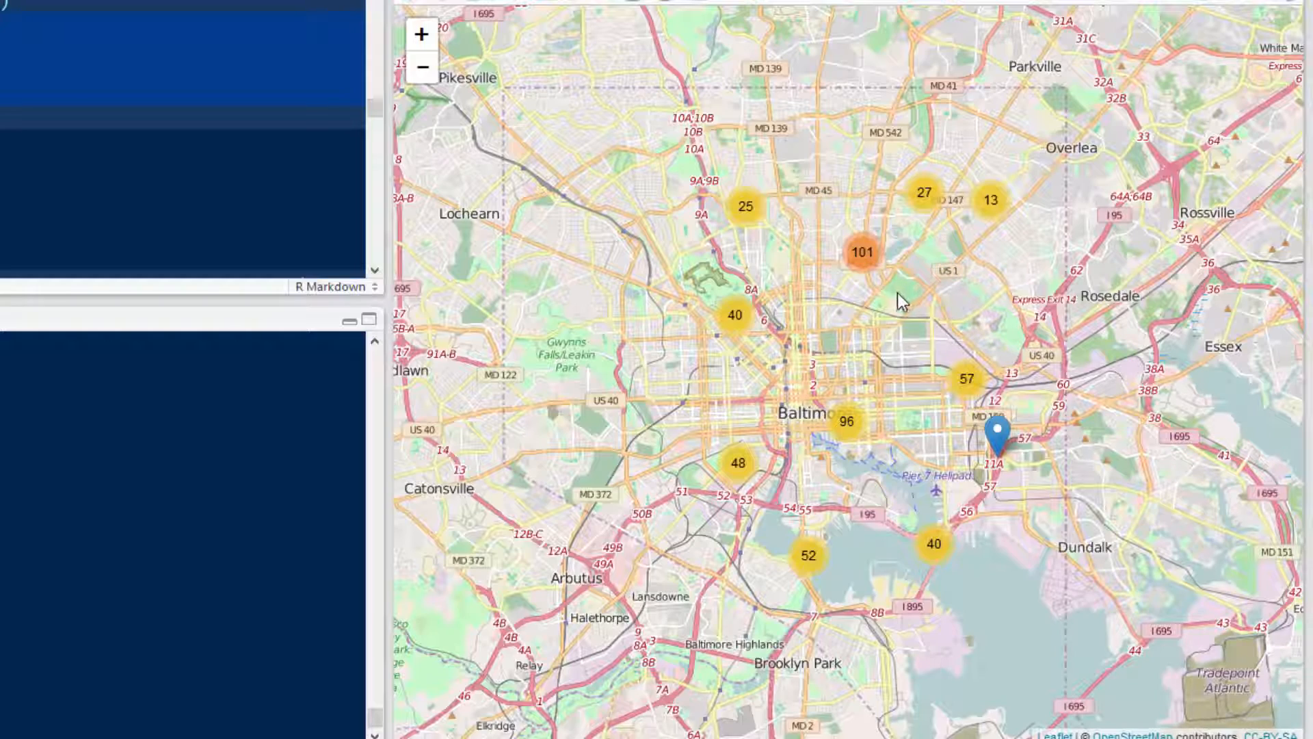
click(854, 444)
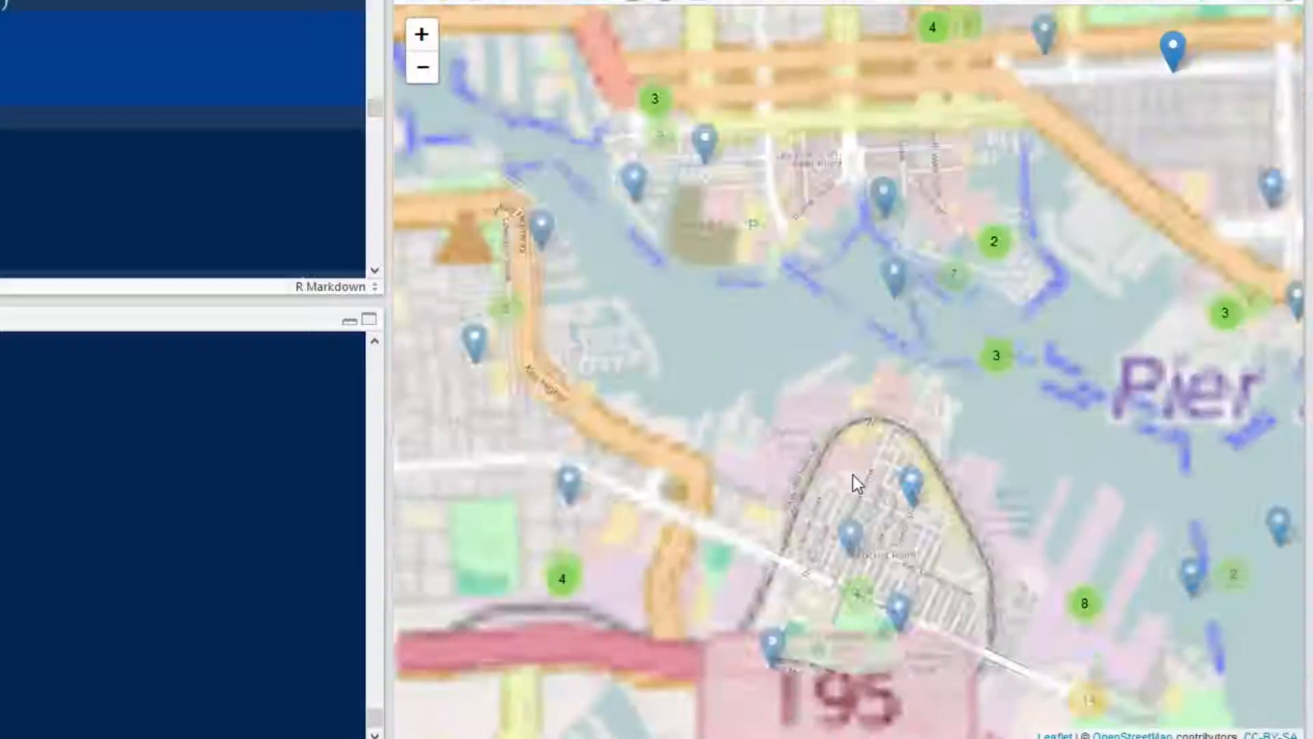
click(422, 67)
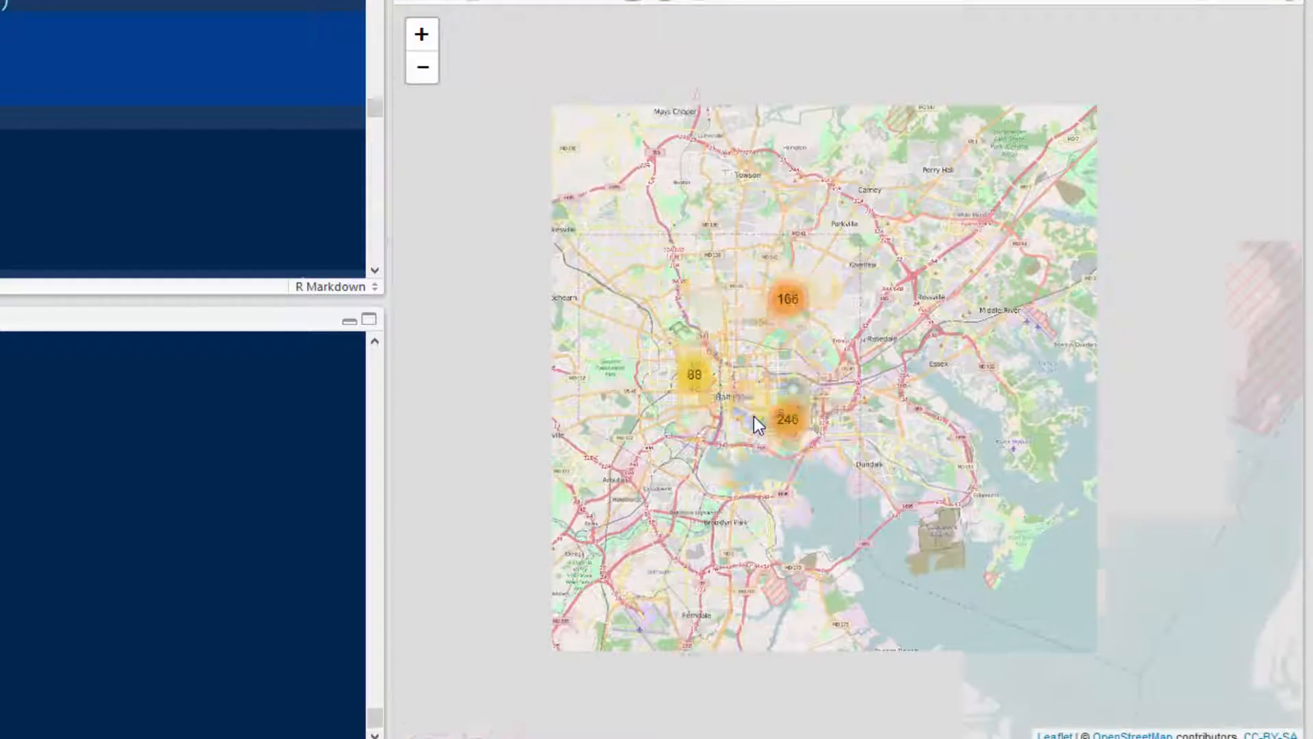
click(422, 67)
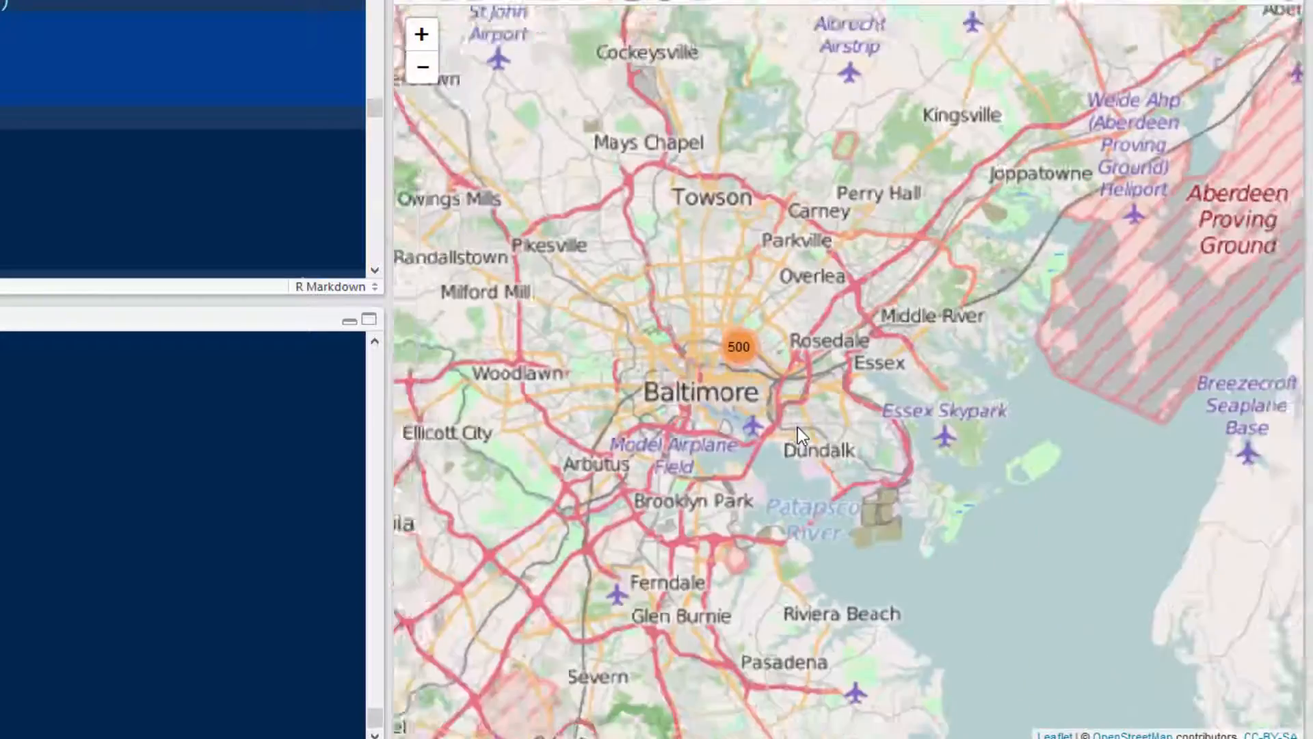
click(421, 34)
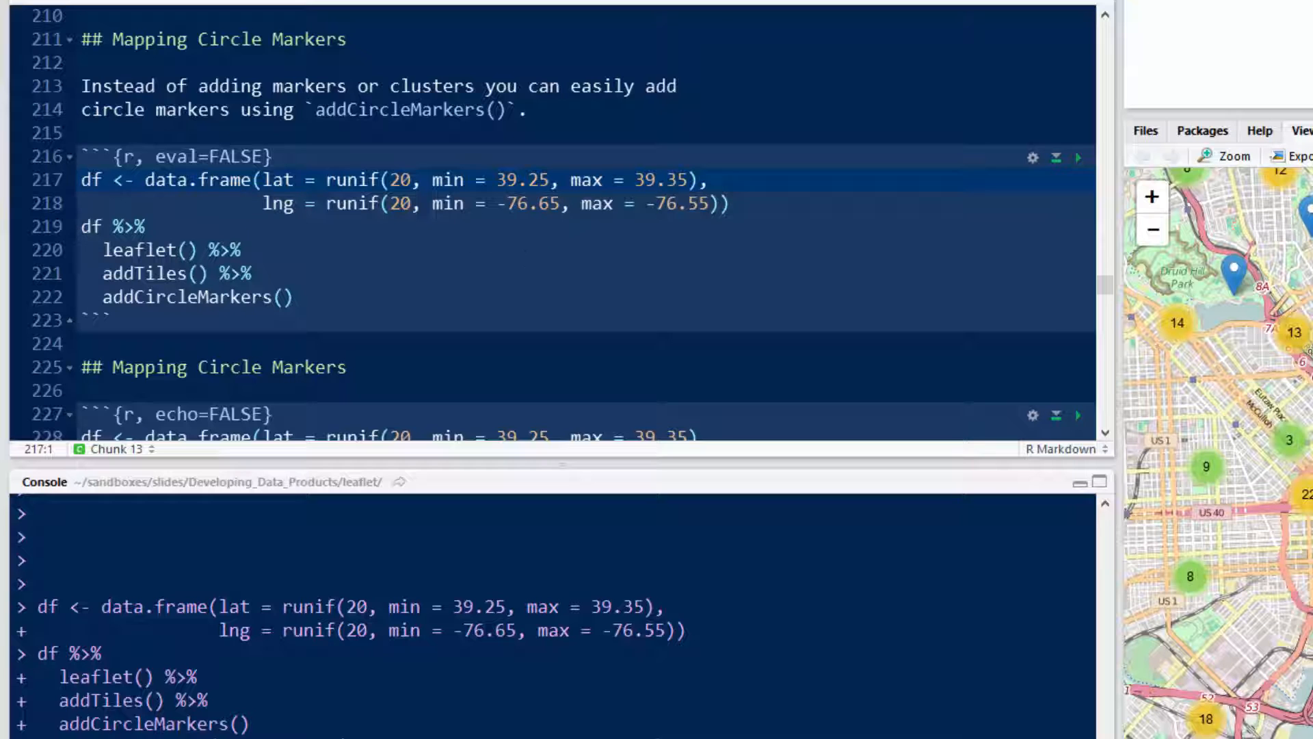
Run the 20-point addCircleMarkers chunk and place the cursor at the data.frame line (228).
scroll(down, 3)
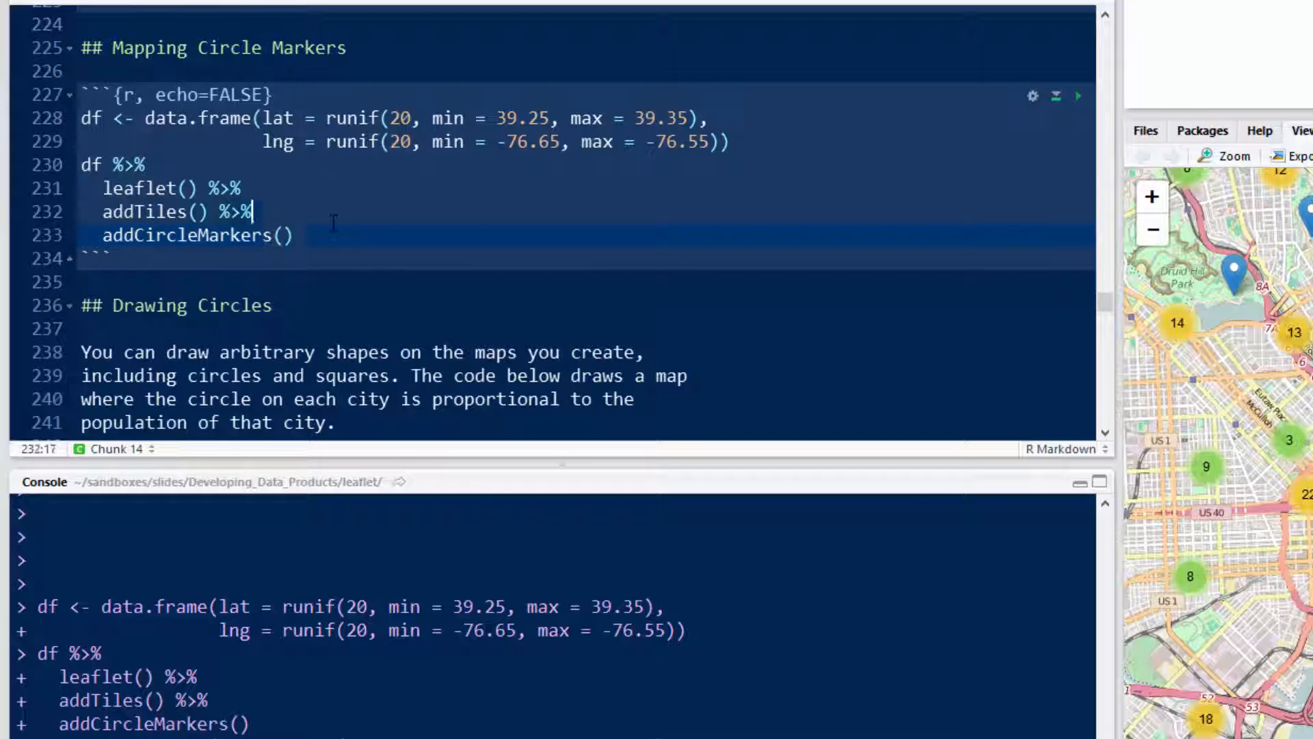
click(83, 117)
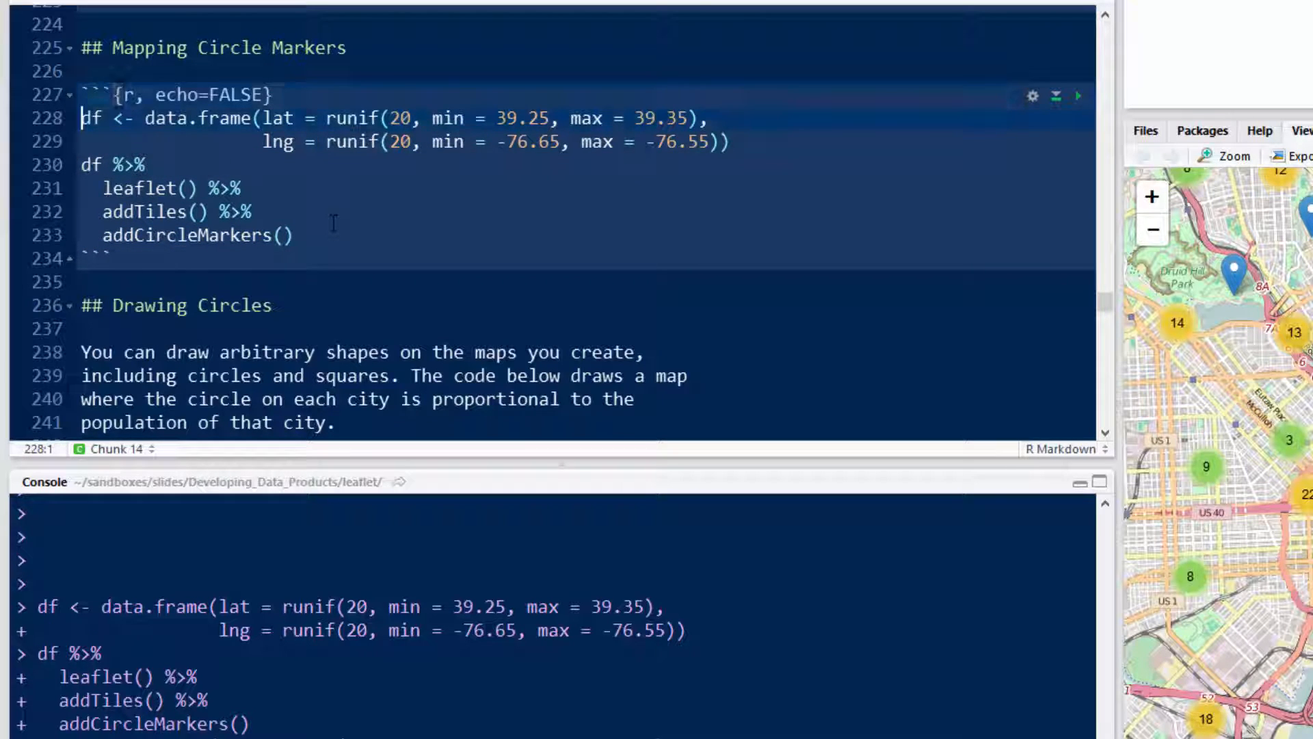